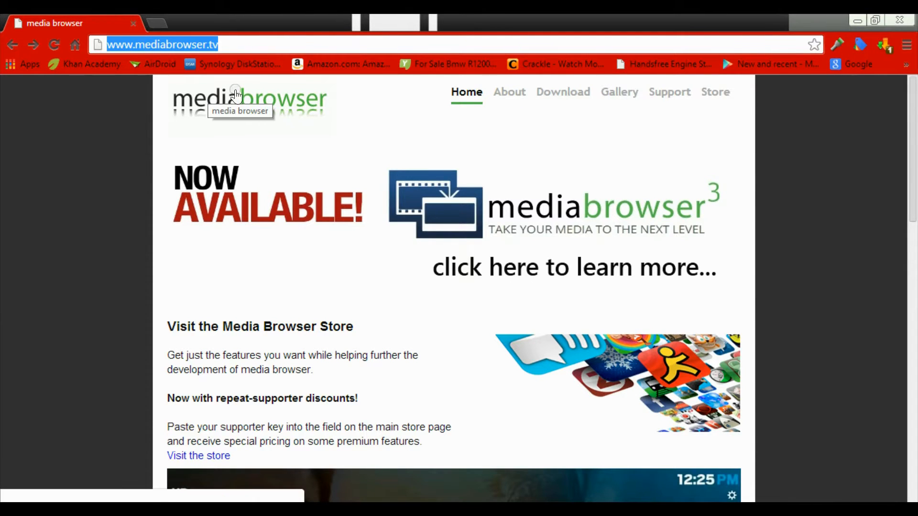
- Download the Media Browser installer from the mediabrowser.tv Download page
click(563, 92)
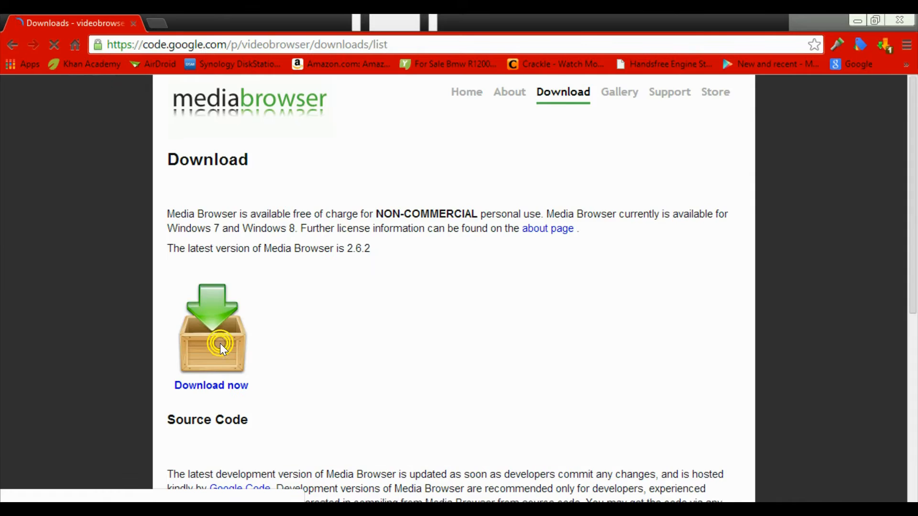
click(213, 335)
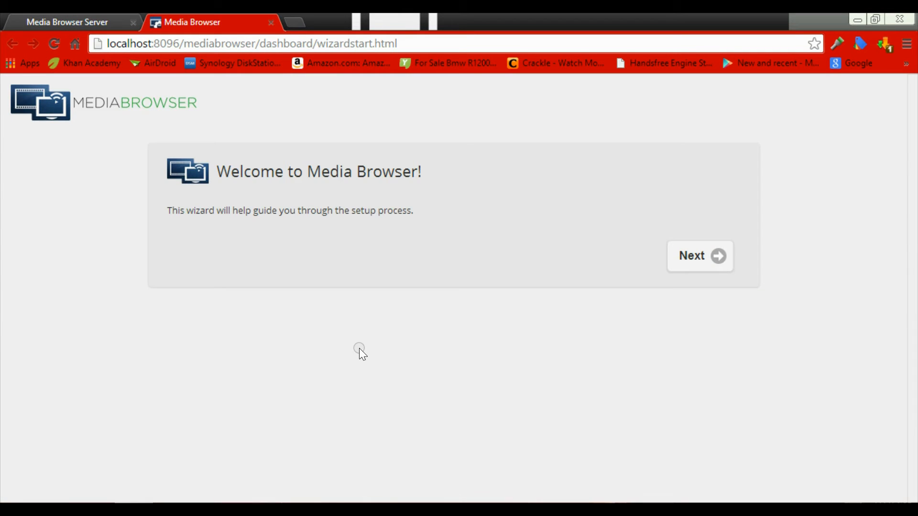
- Pass the welcome and user name pages and begin adding a Movies media folder
click(701, 256)
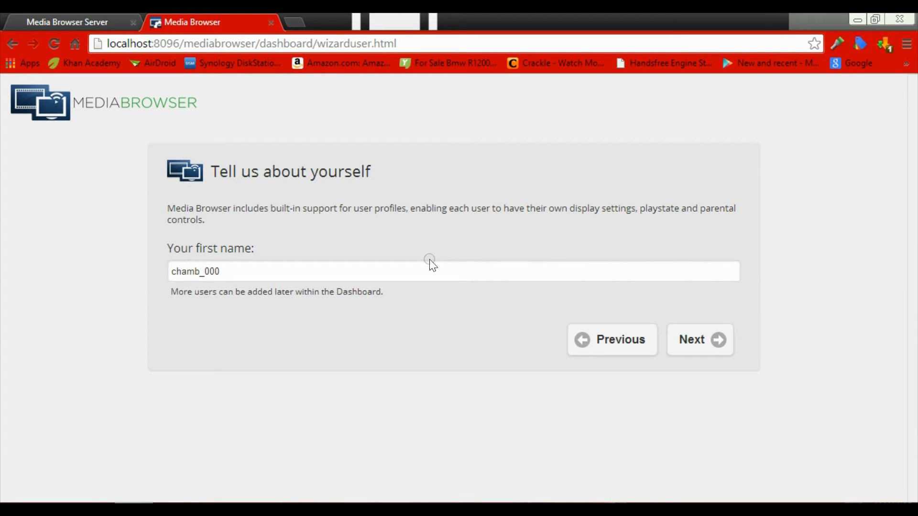
click(700, 340)
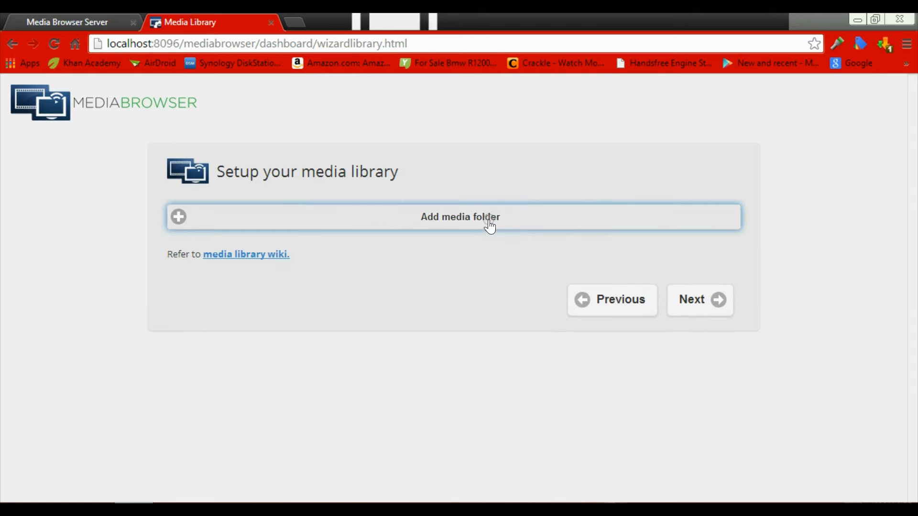
click(460, 217)
text(Movies)
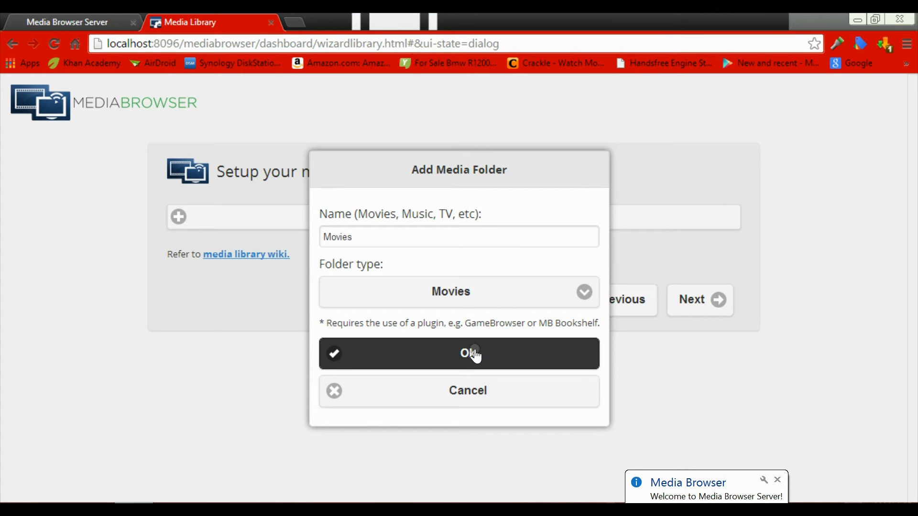
- Create the Movies folder with the Desktop's Escape from planet earth folder as its location
click(472, 354)
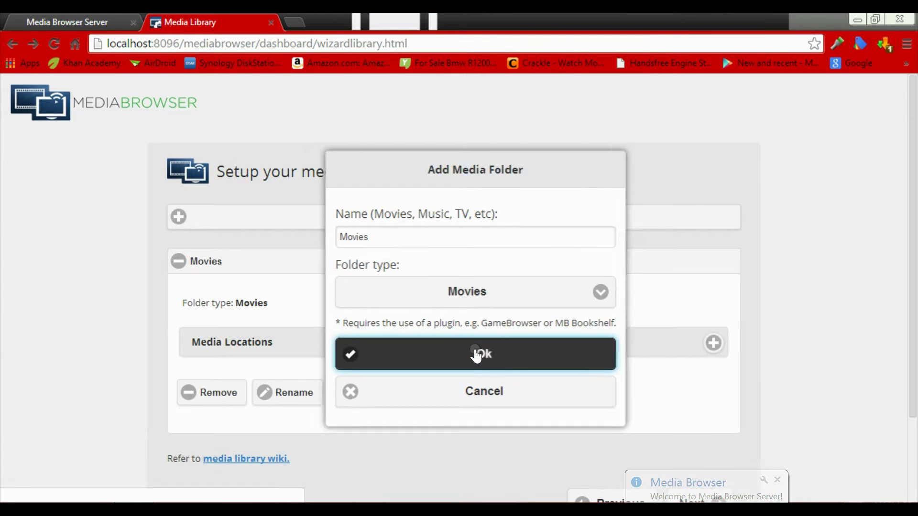
click(476, 354)
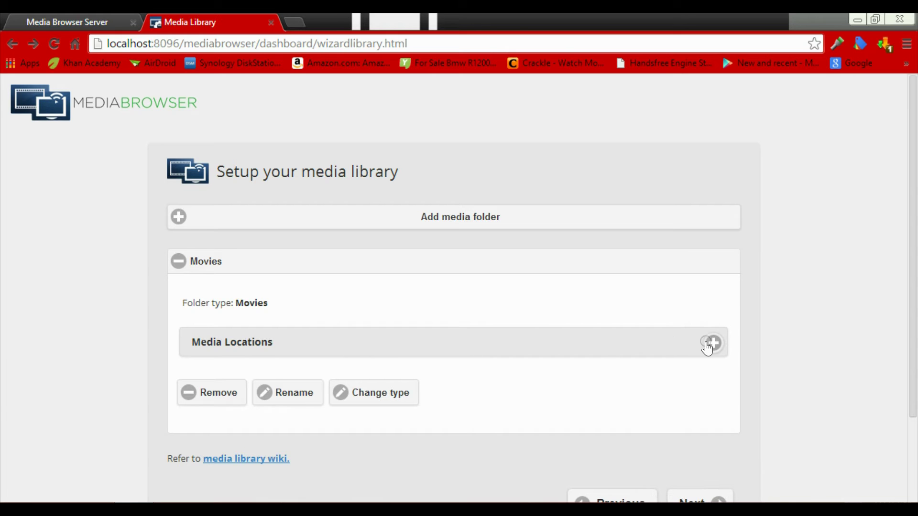
click(712, 343)
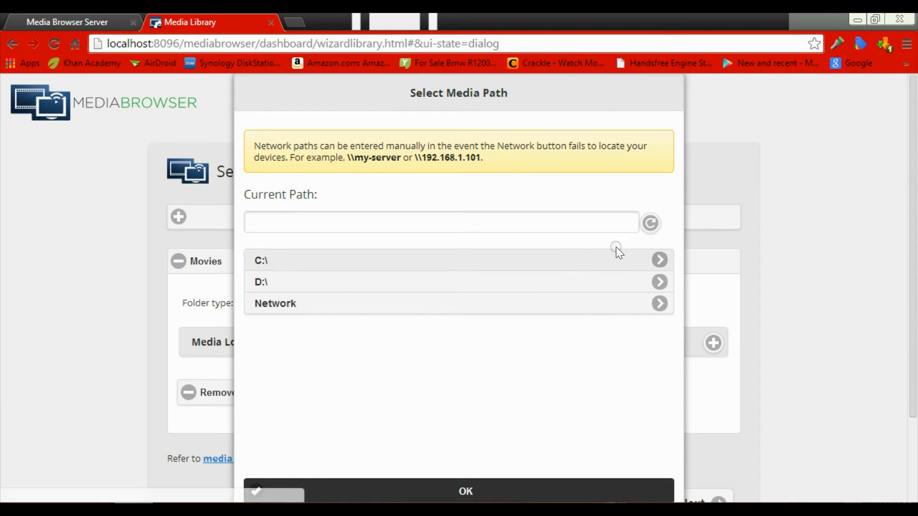
click(261, 261)
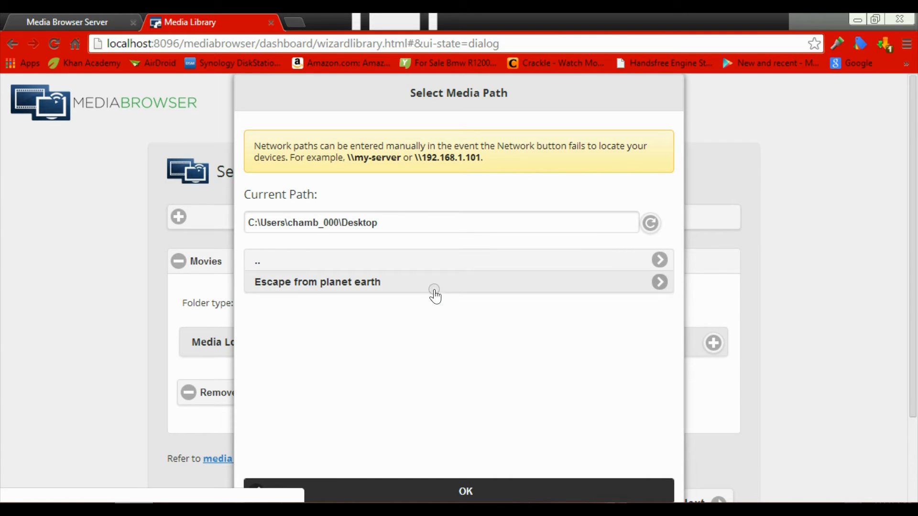
click(465, 491)
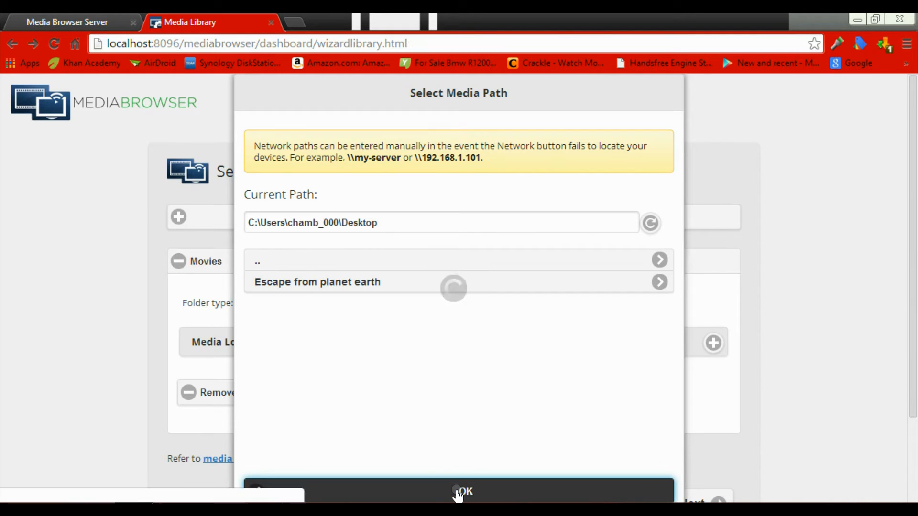
click(466, 490)
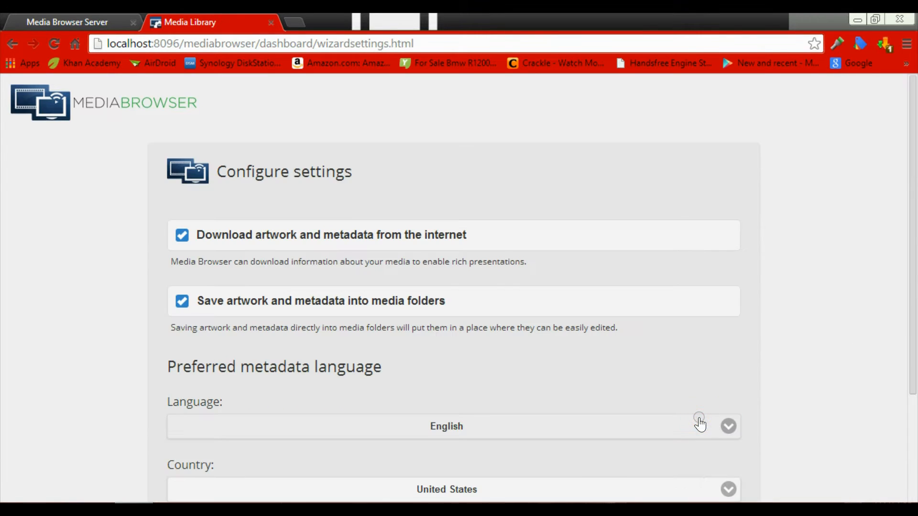
- Keep artwork and metadata downloading on and accept the metadata, image extraction and Windows Service pages
click(181, 235)
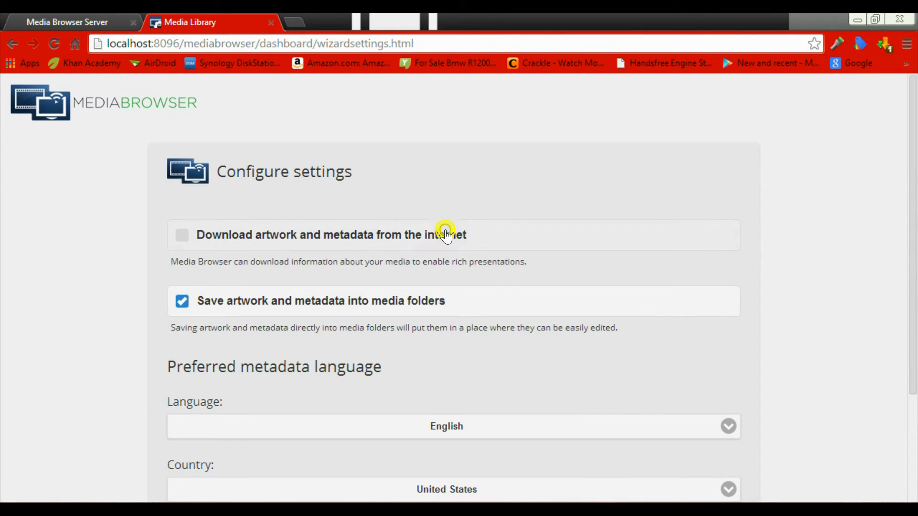
click(181, 235)
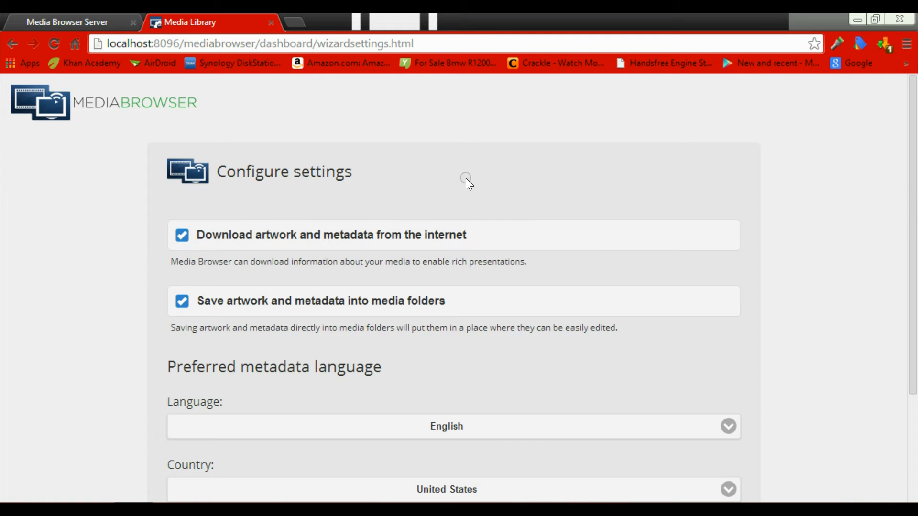
scroll(down, 3)
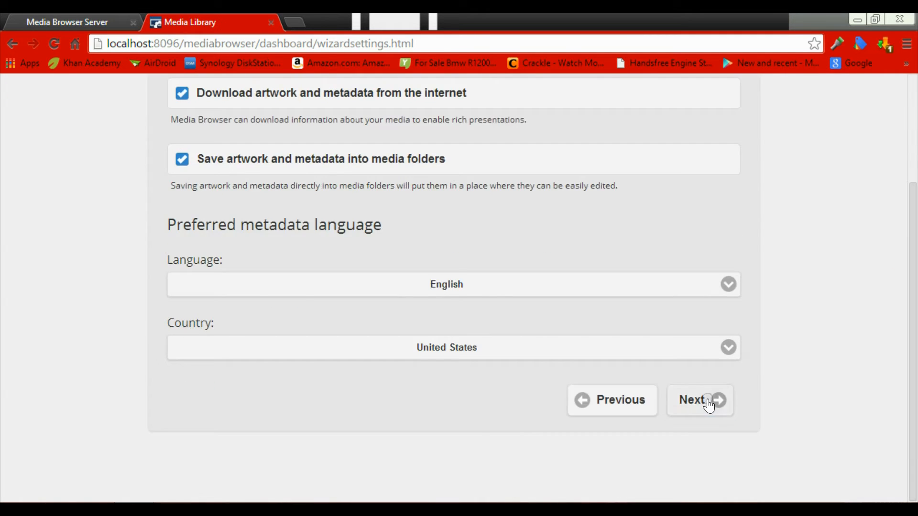
click(700, 400)
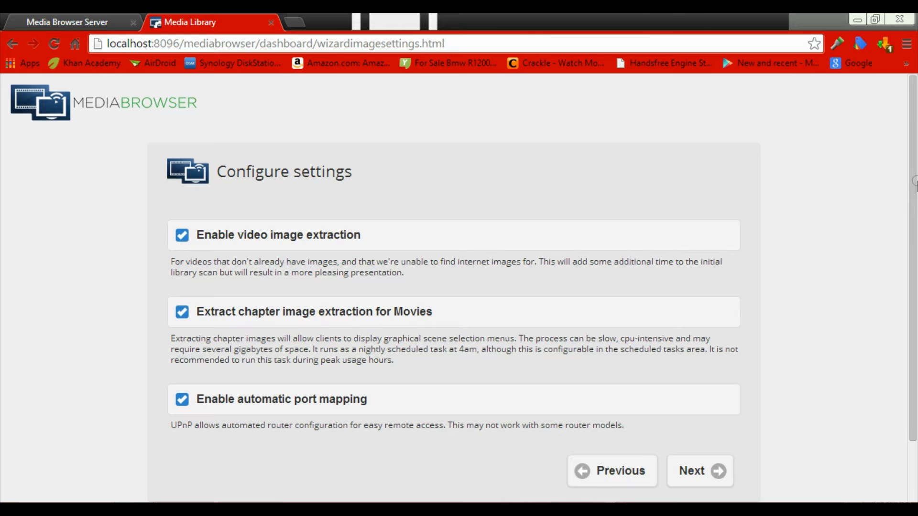
scroll(down, 3)
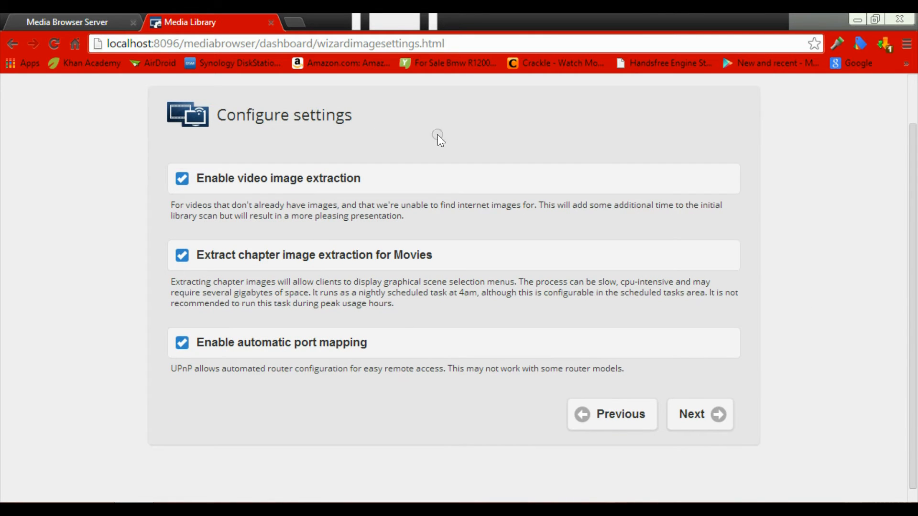
mouse_move(172, 293)
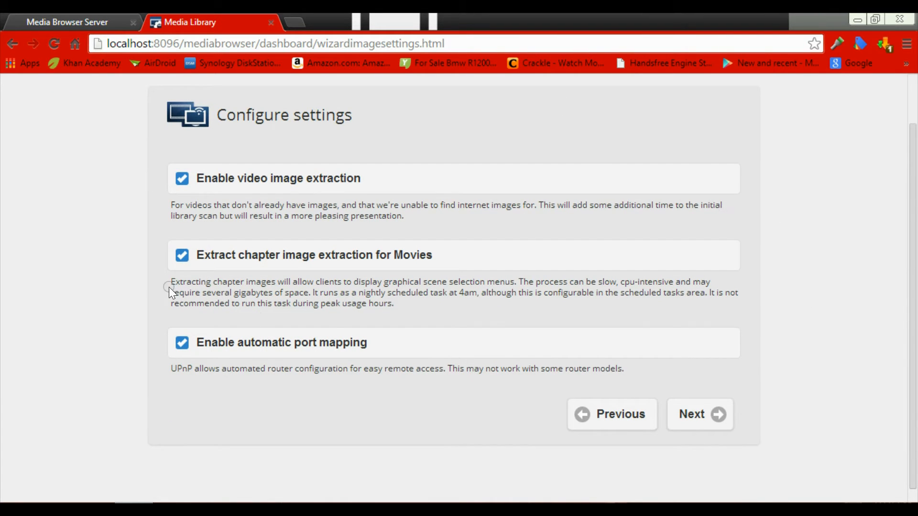
click(700, 415)
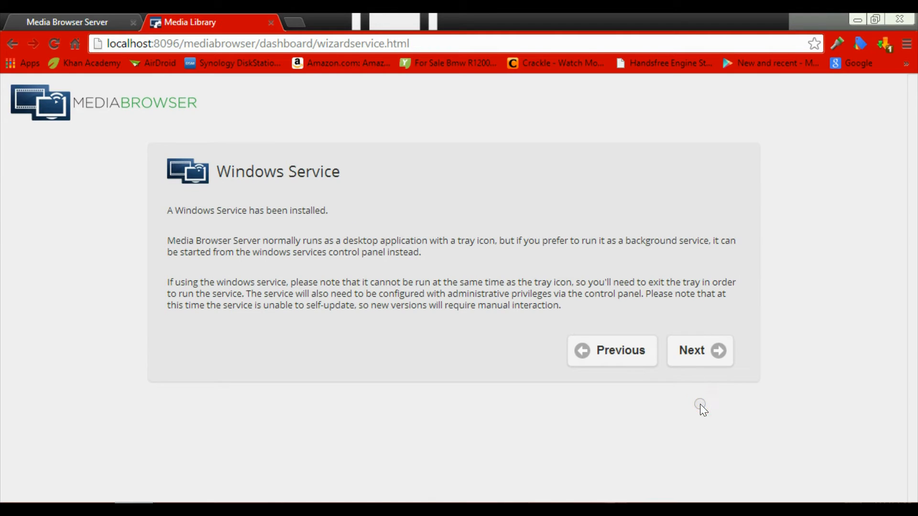
click(700, 350)
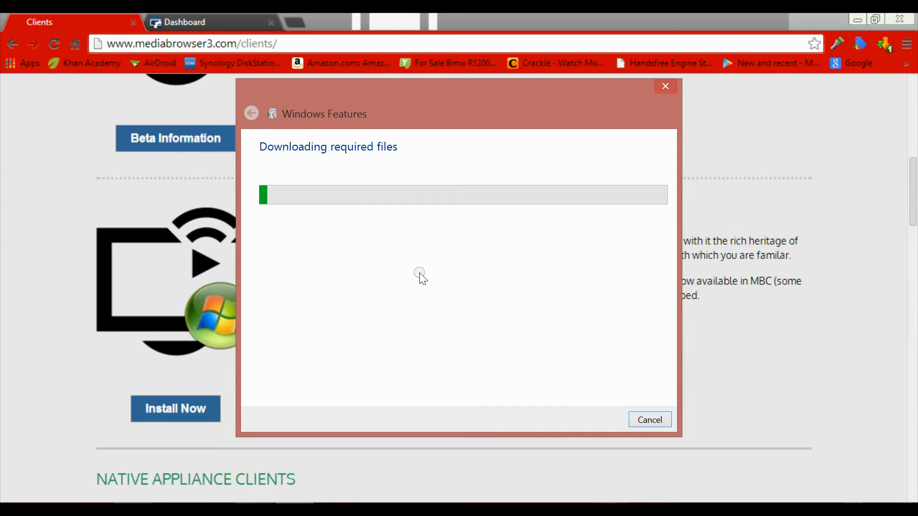
mouse_move(407, 380)
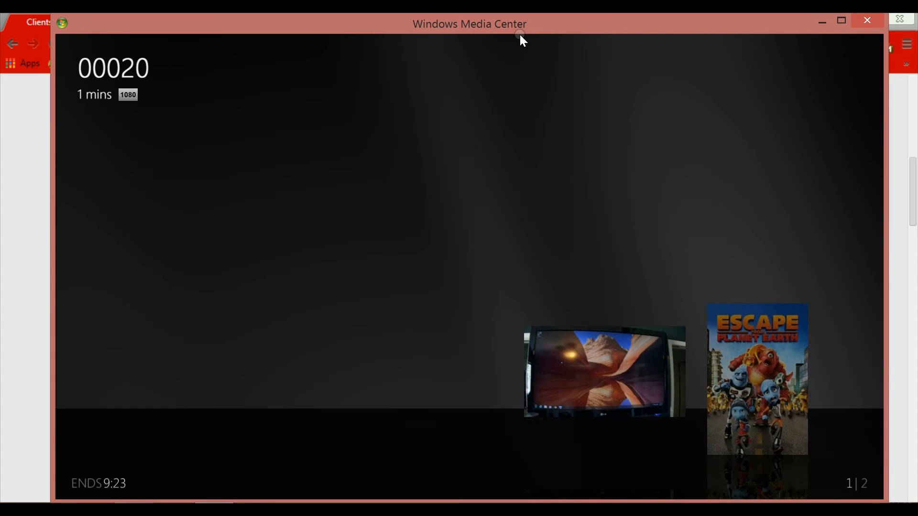
- Switch the library layout to VERT SCROLL, view Escape from Planet Earth's details, then close Media Center
click(758, 379)
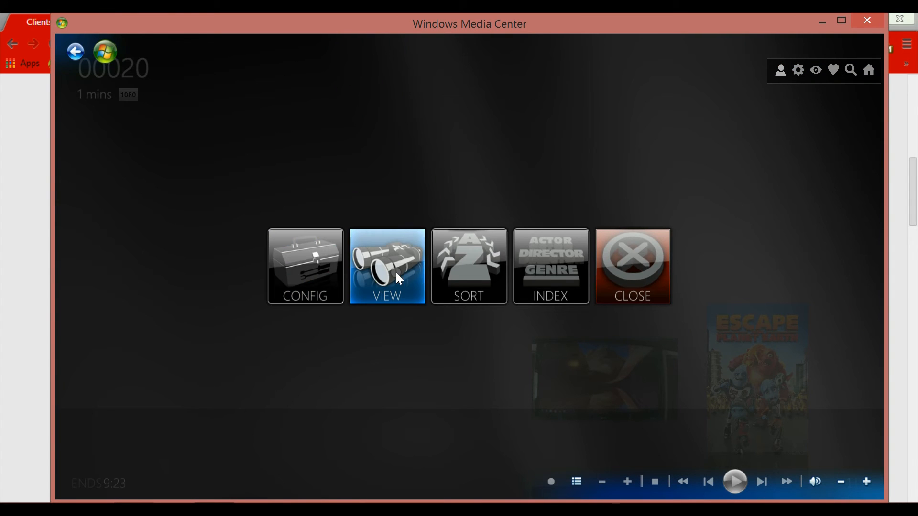
click(386, 267)
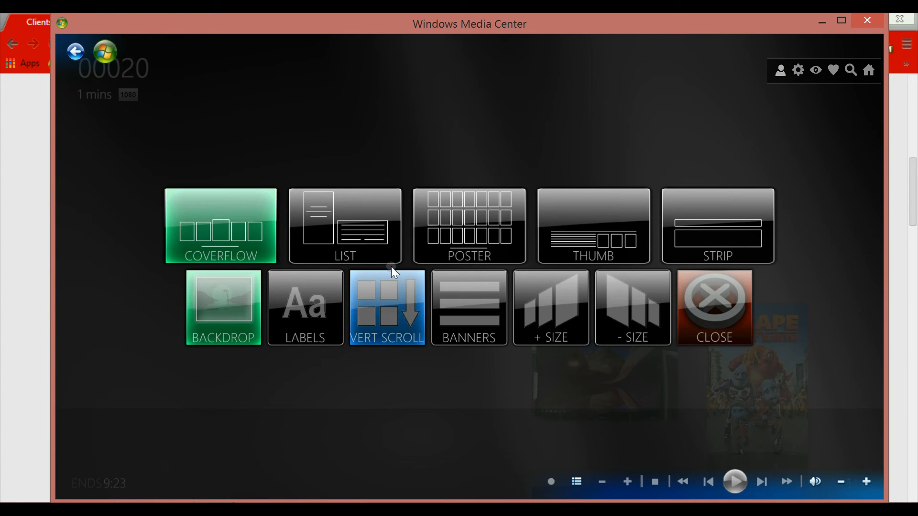
click(715, 307)
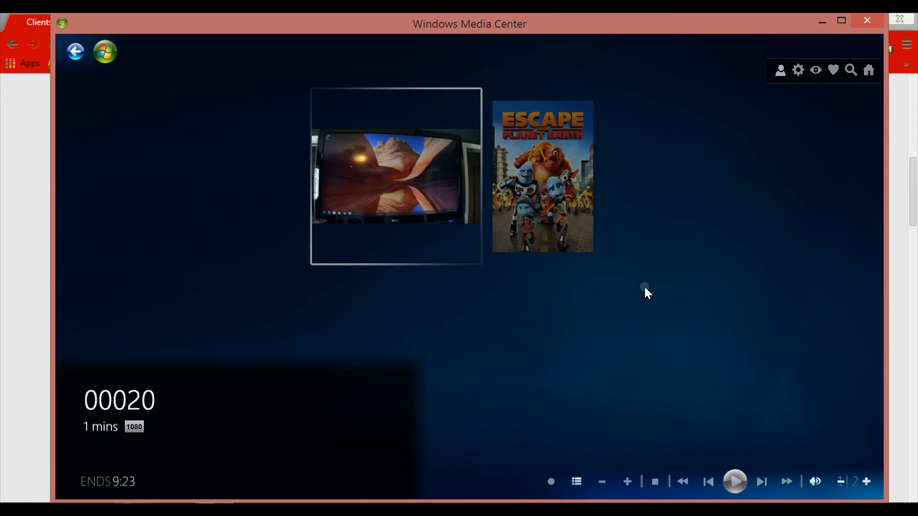
click(542, 175)
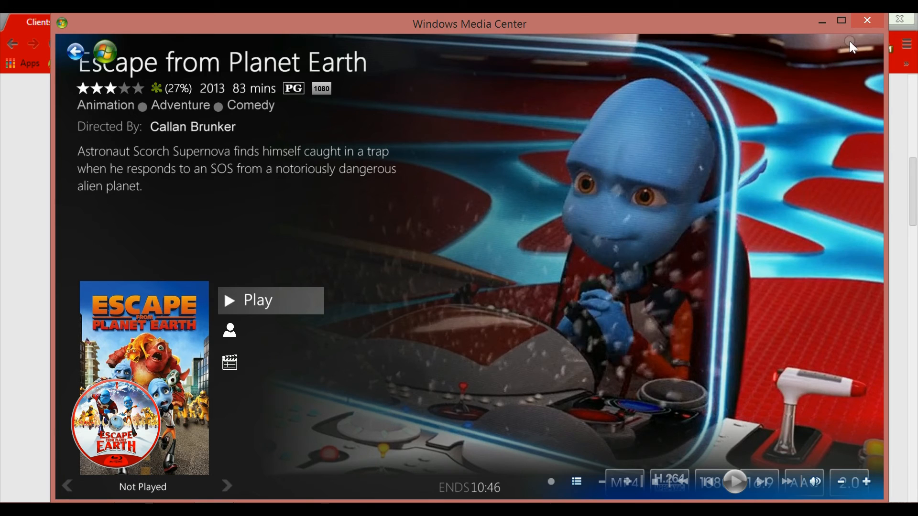
click(867, 20)
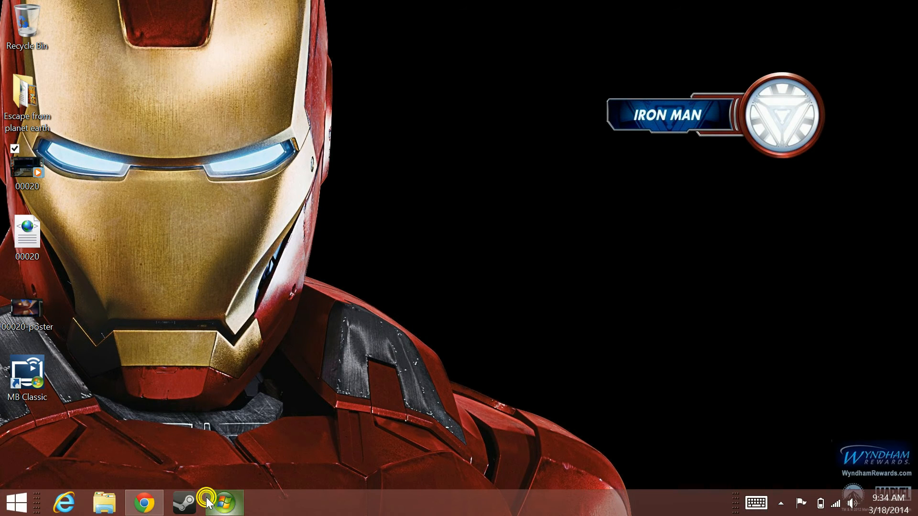
- Reopen Media Center from the taskbar and open the Escape from Planet Earth poster under Movies
click(205, 513)
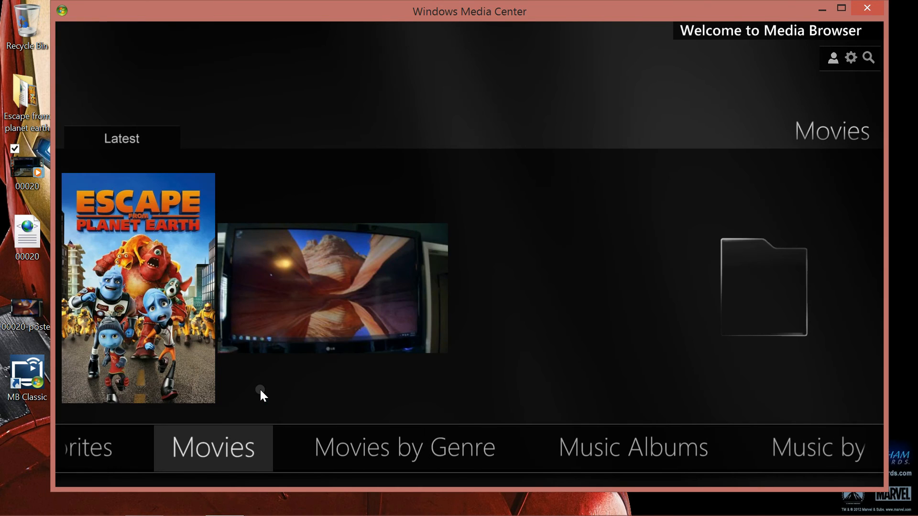
click(138, 288)
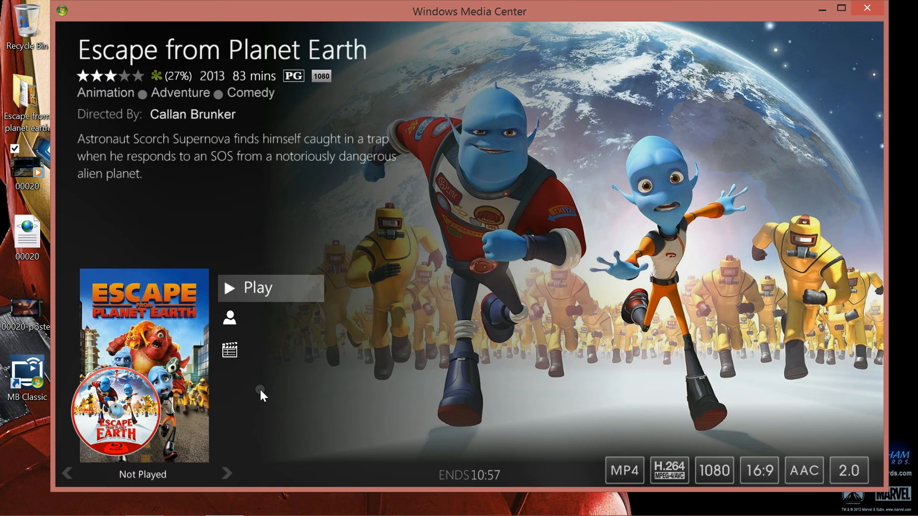